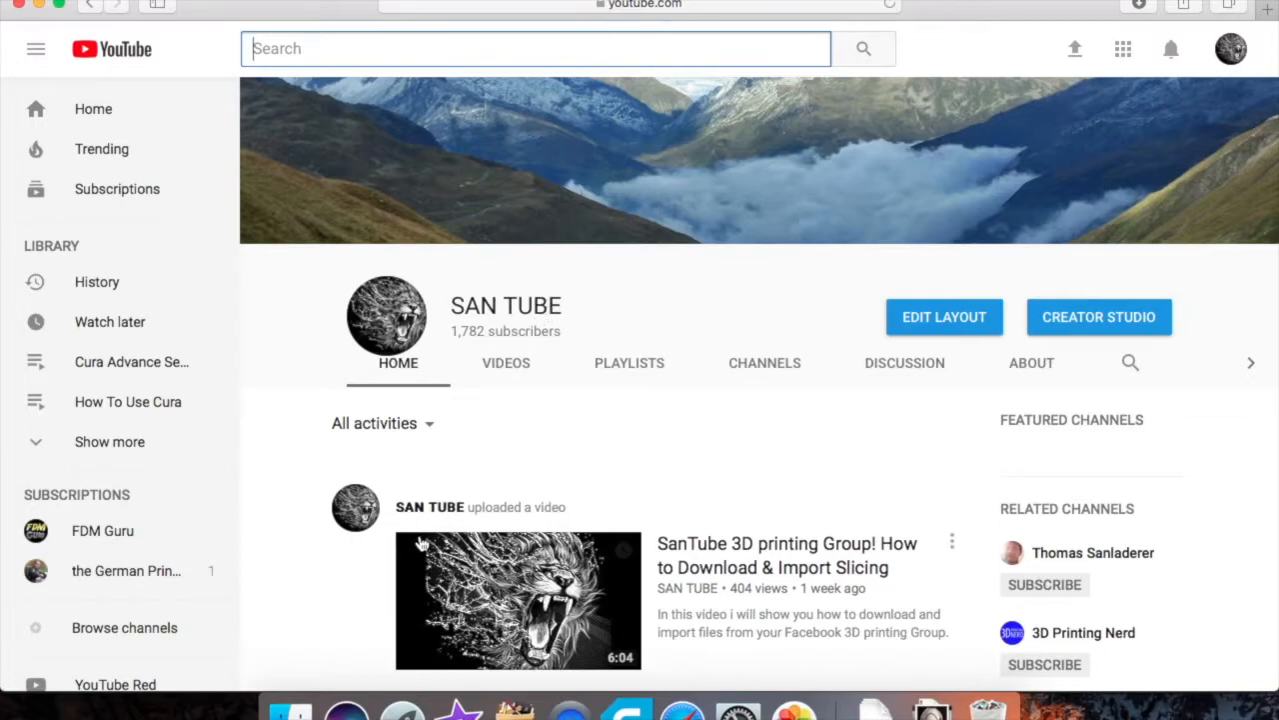
pyautogui.scroll(-3)
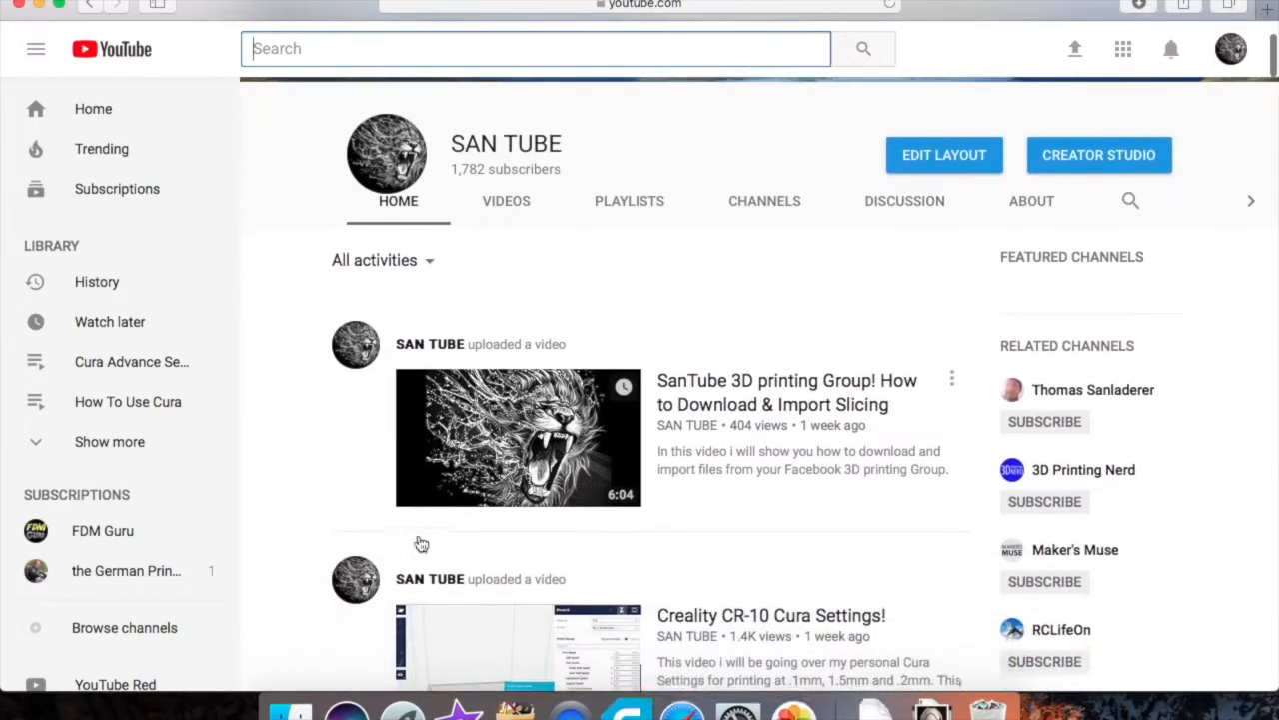
pyautogui.scroll(-3)
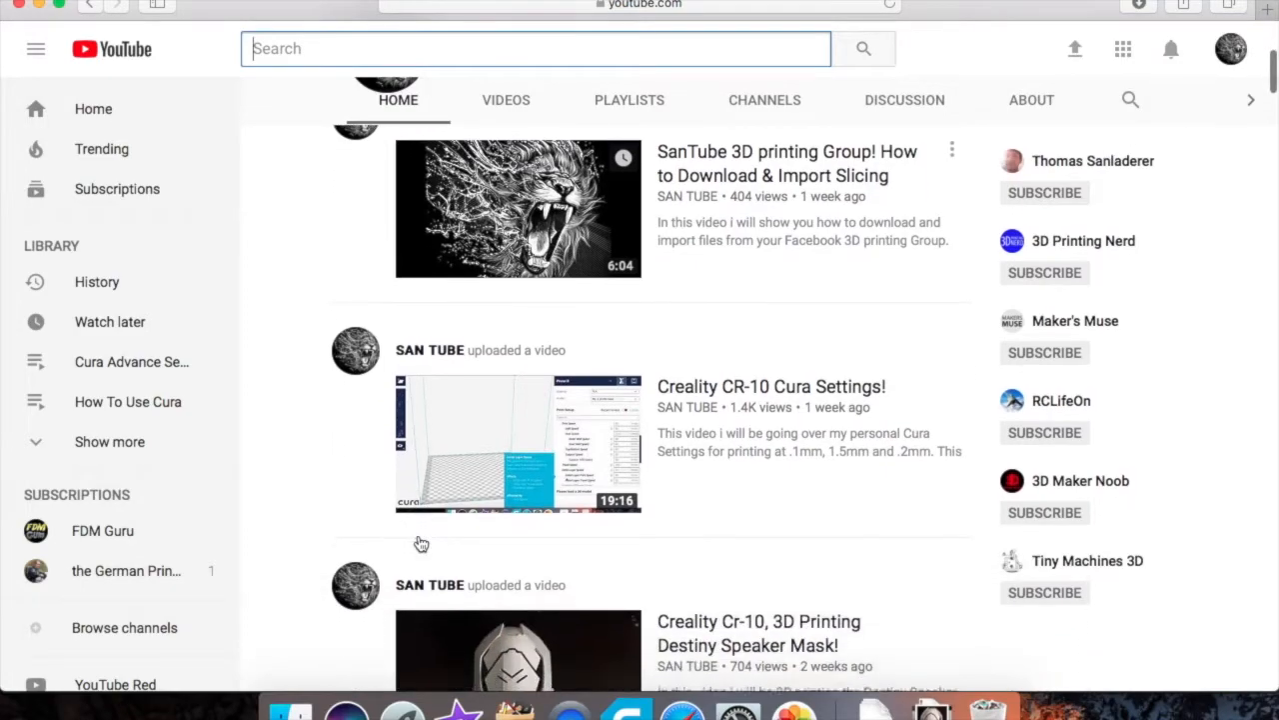
pyautogui.scroll(-3)
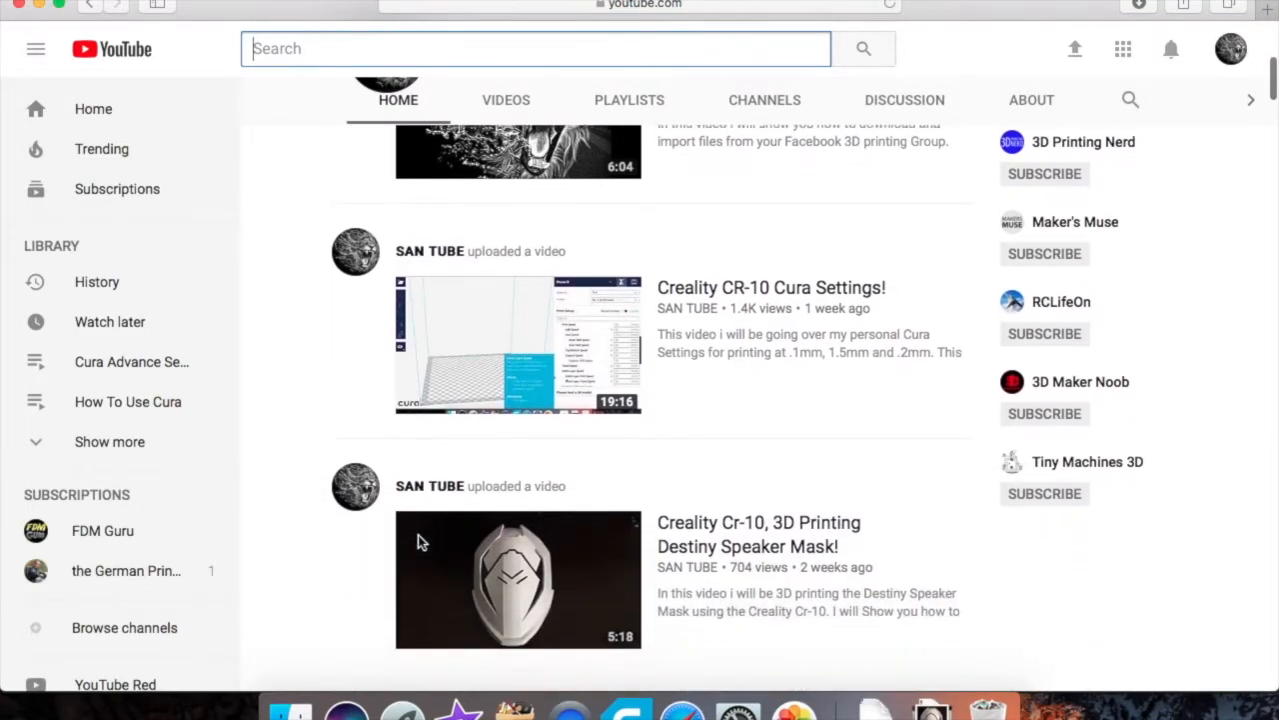
pyautogui.scroll(-3)
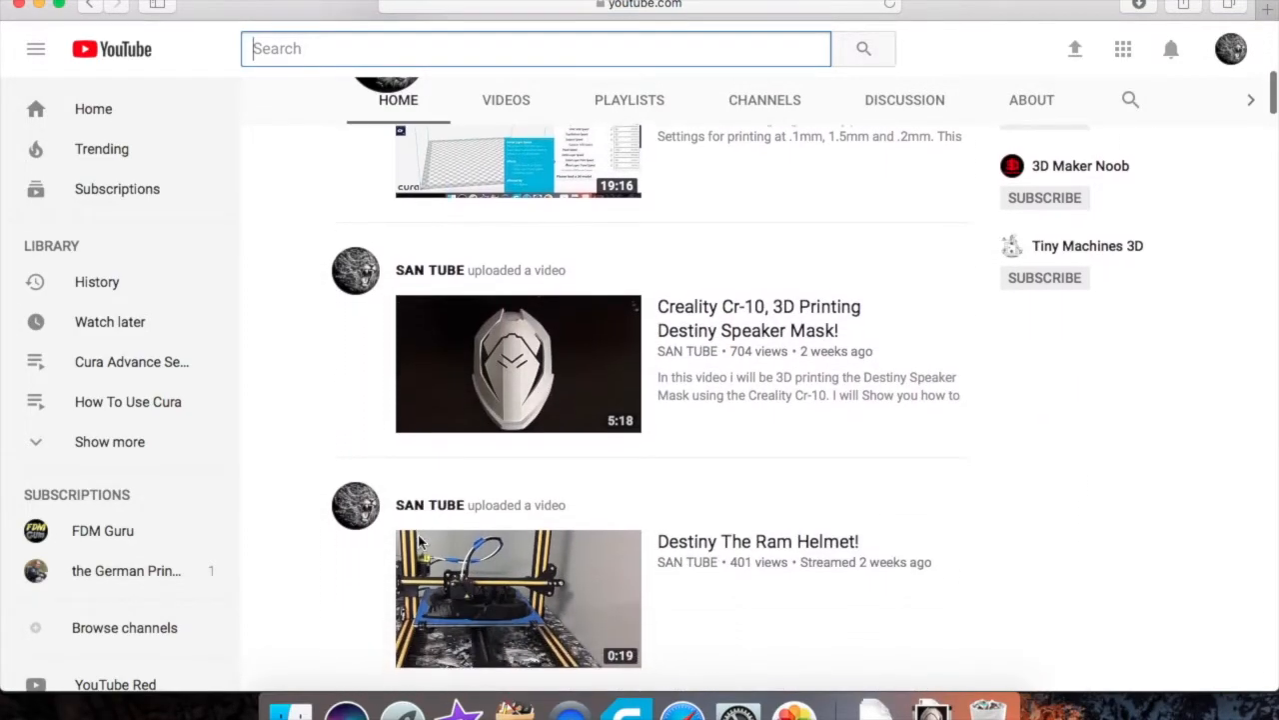
pyautogui.scroll(-3)
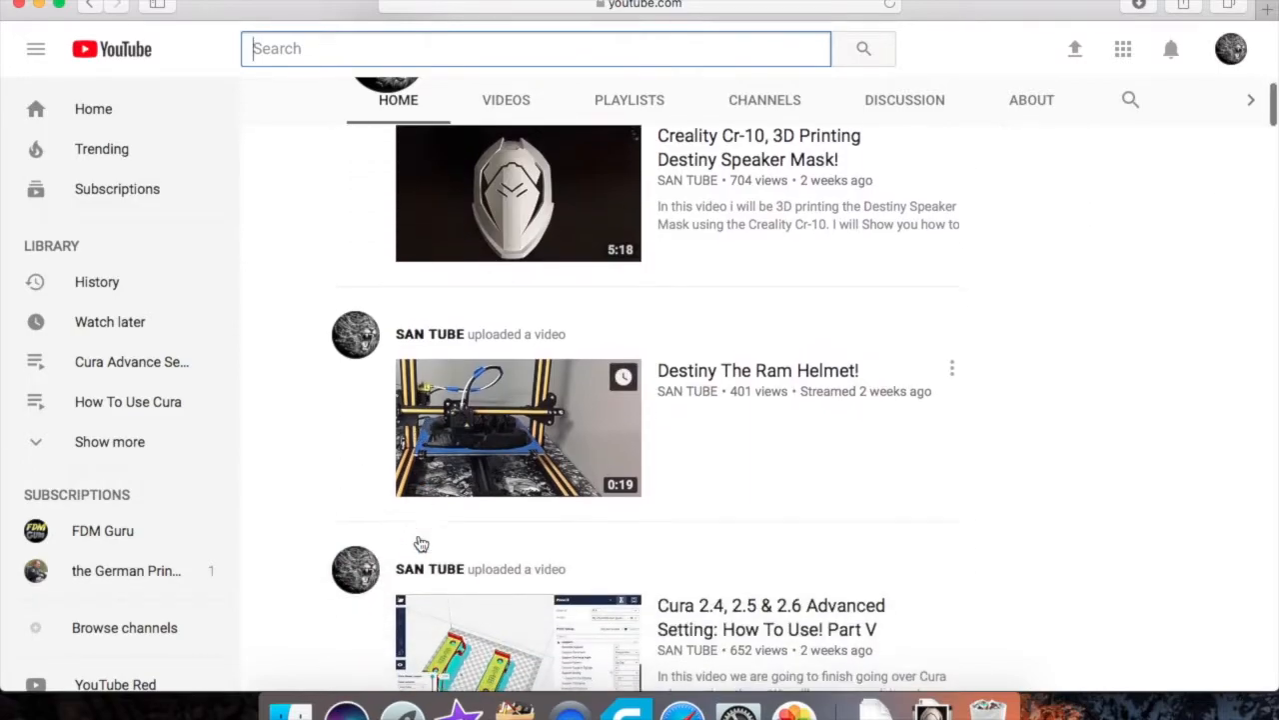
pyautogui.scroll(-3)
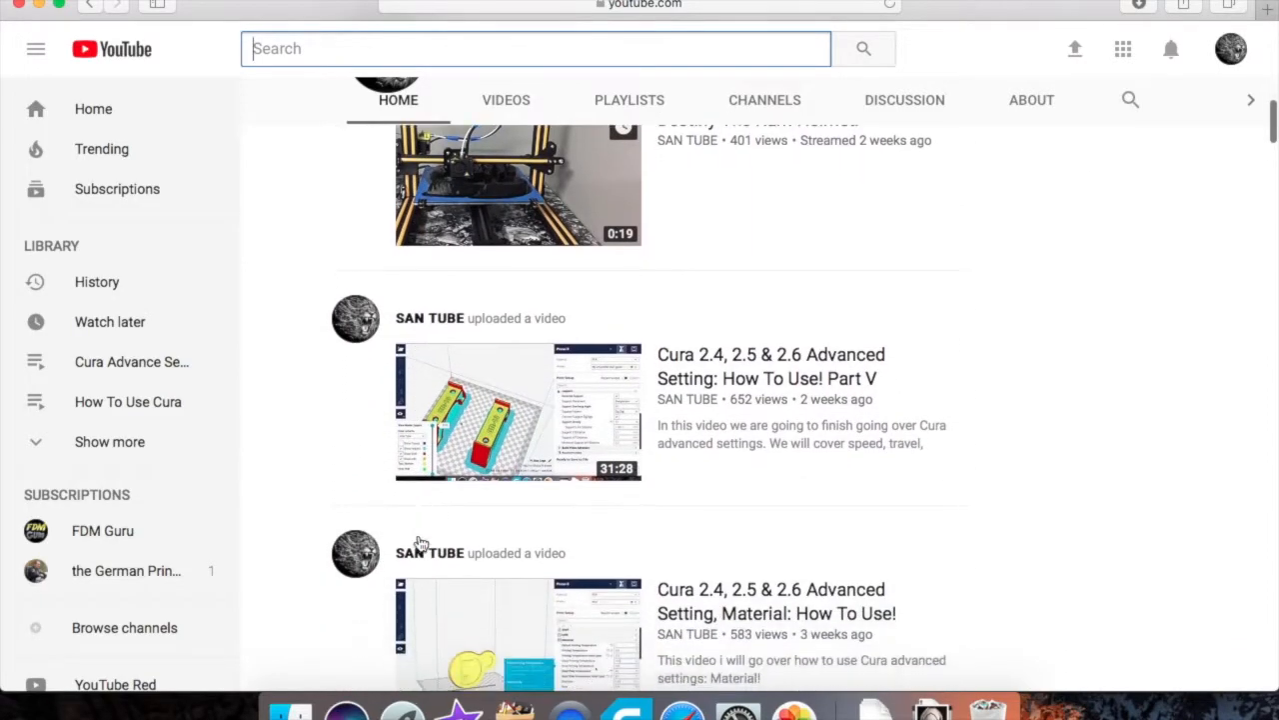
pyautogui.scroll(-3)
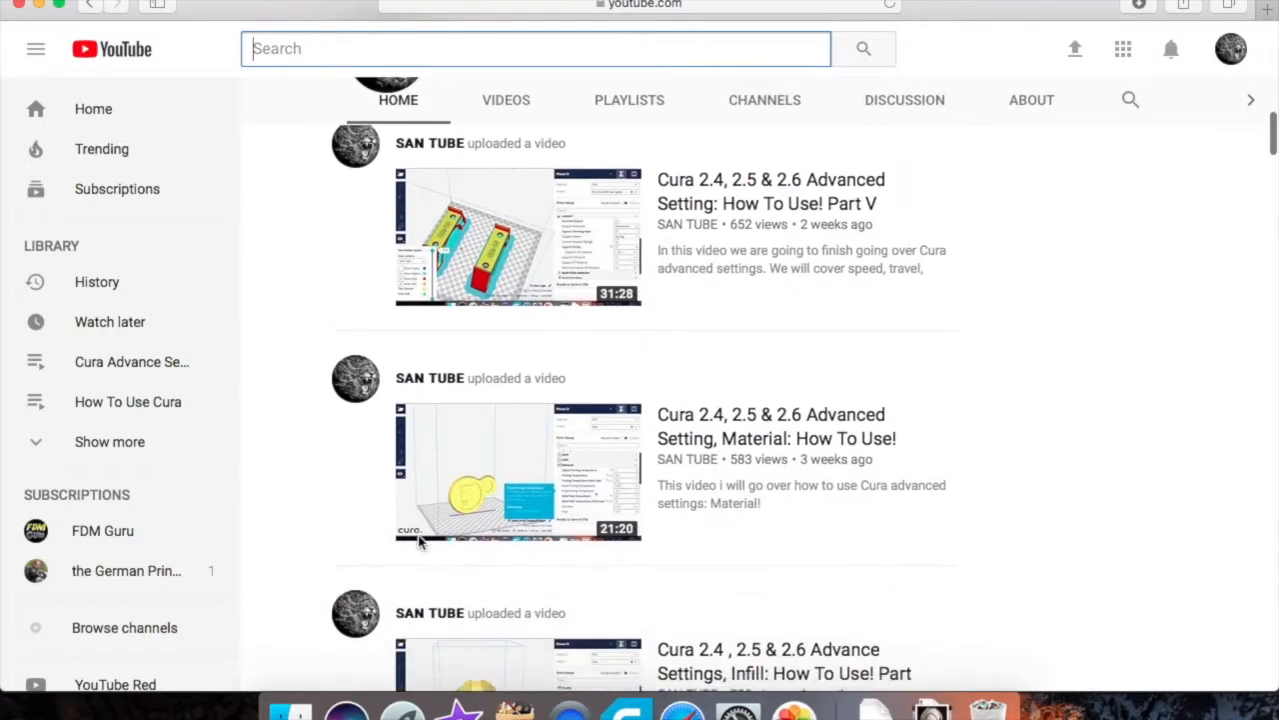
pyautogui.scroll(-3)
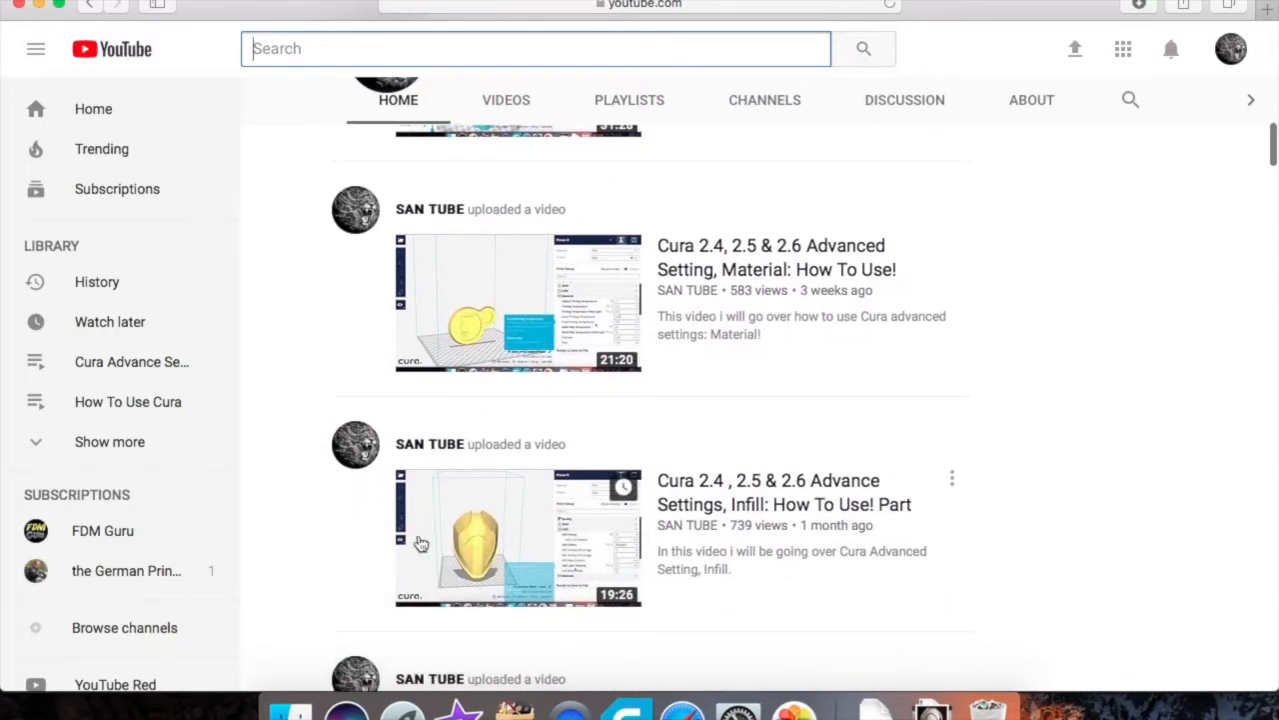
pyautogui.scroll(-3)
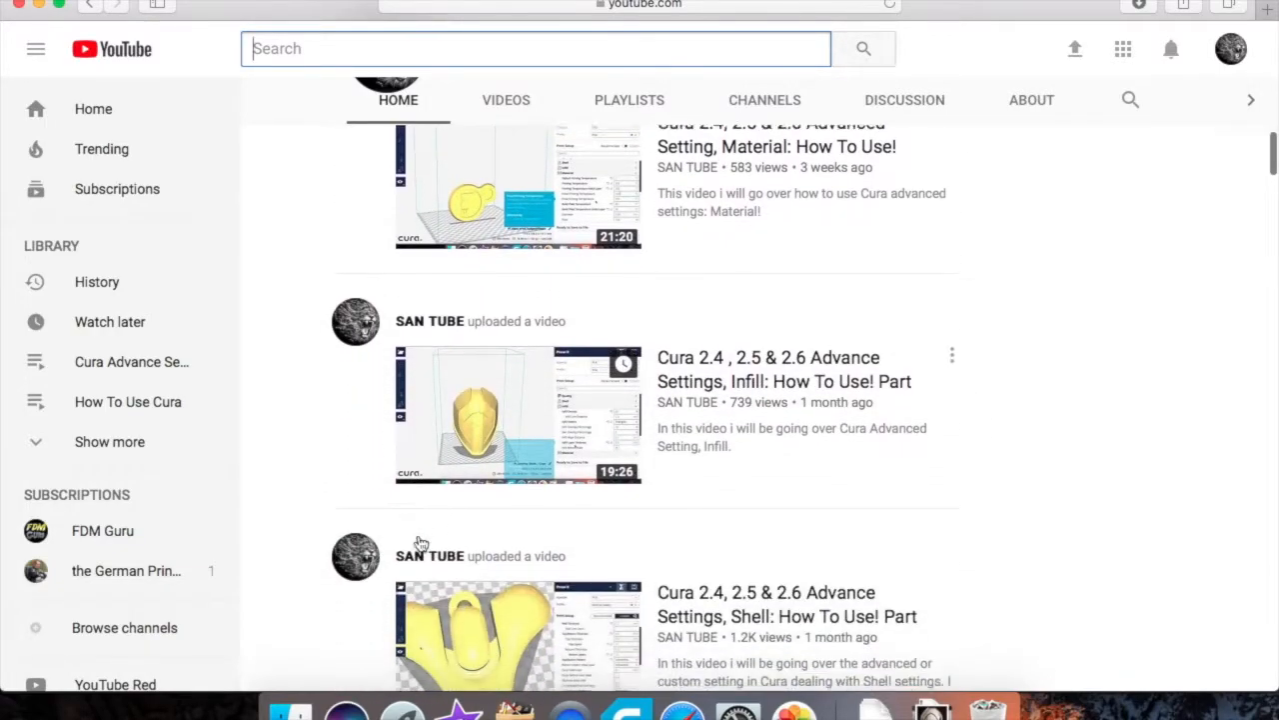
pyautogui.scroll(-3)
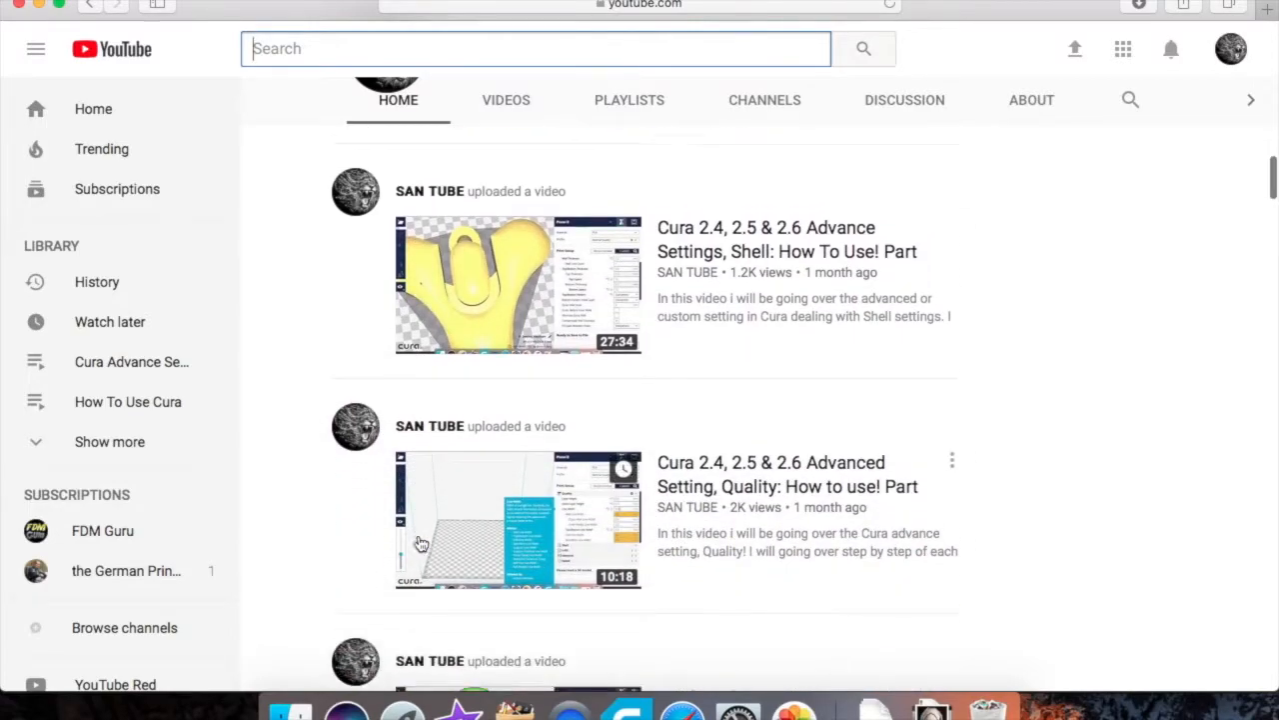
pyautogui.scroll(-3)
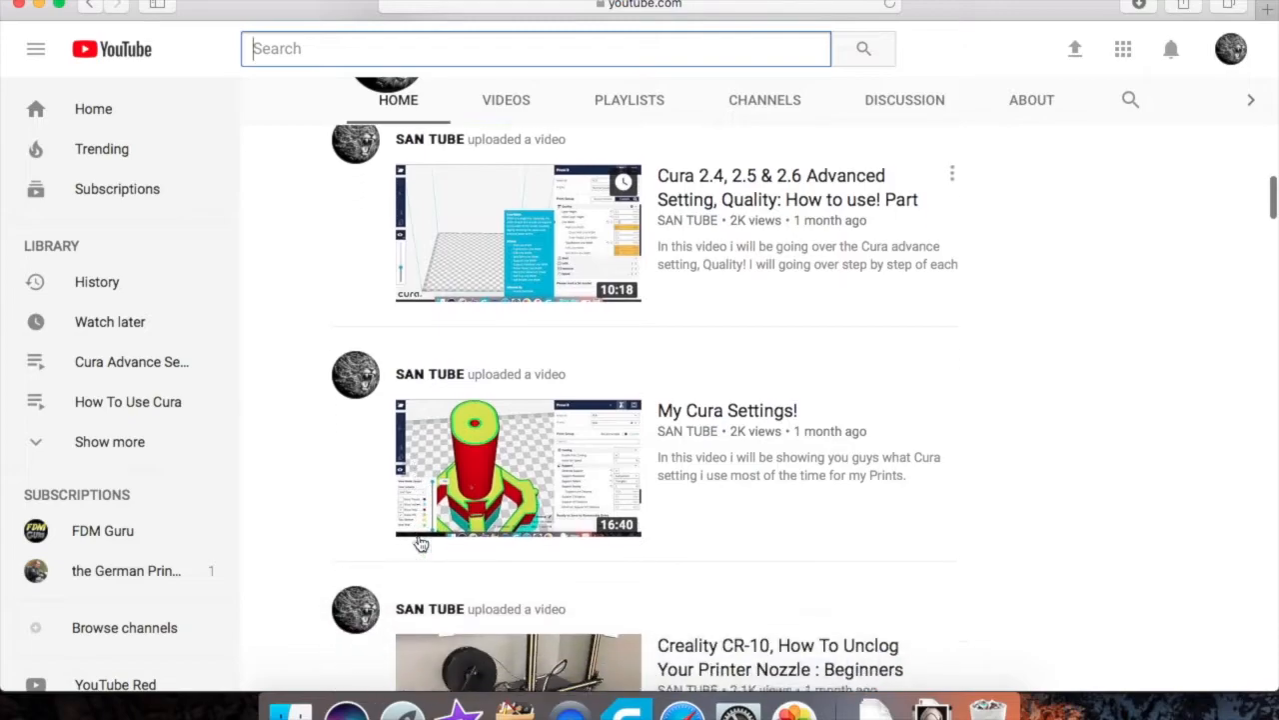
pyautogui.scroll(-3)
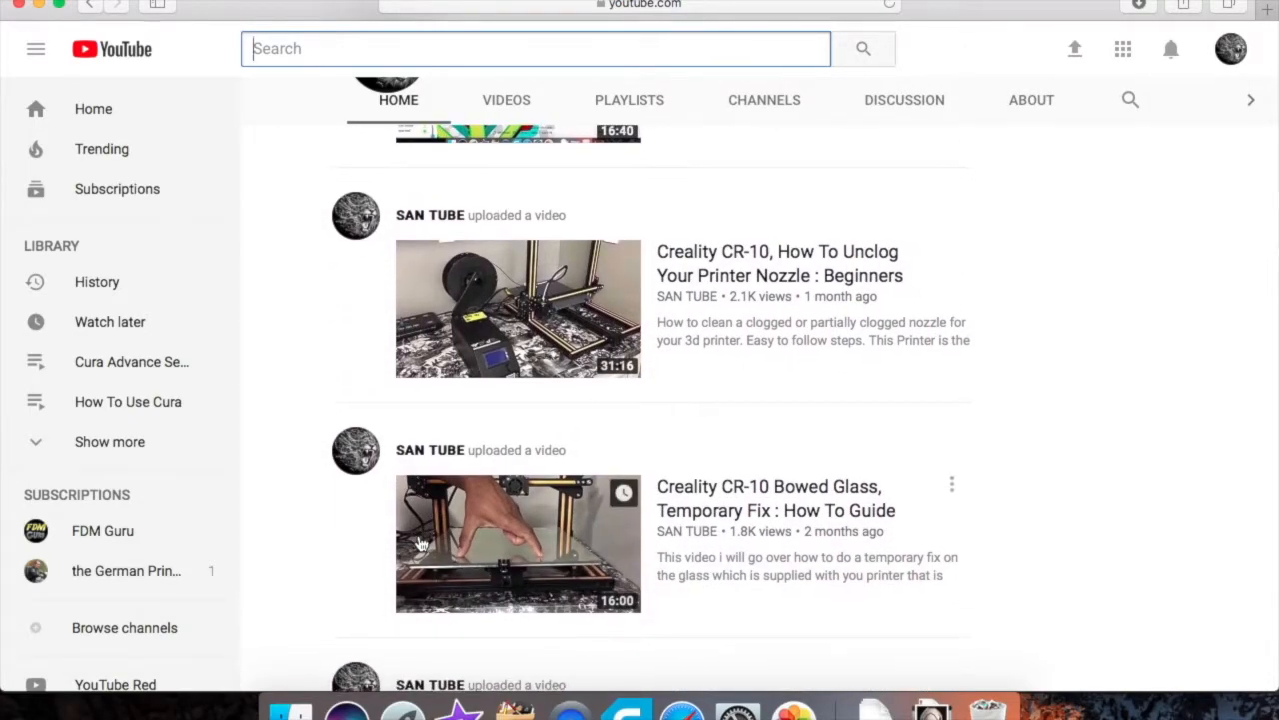
pyautogui.scroll(-3)
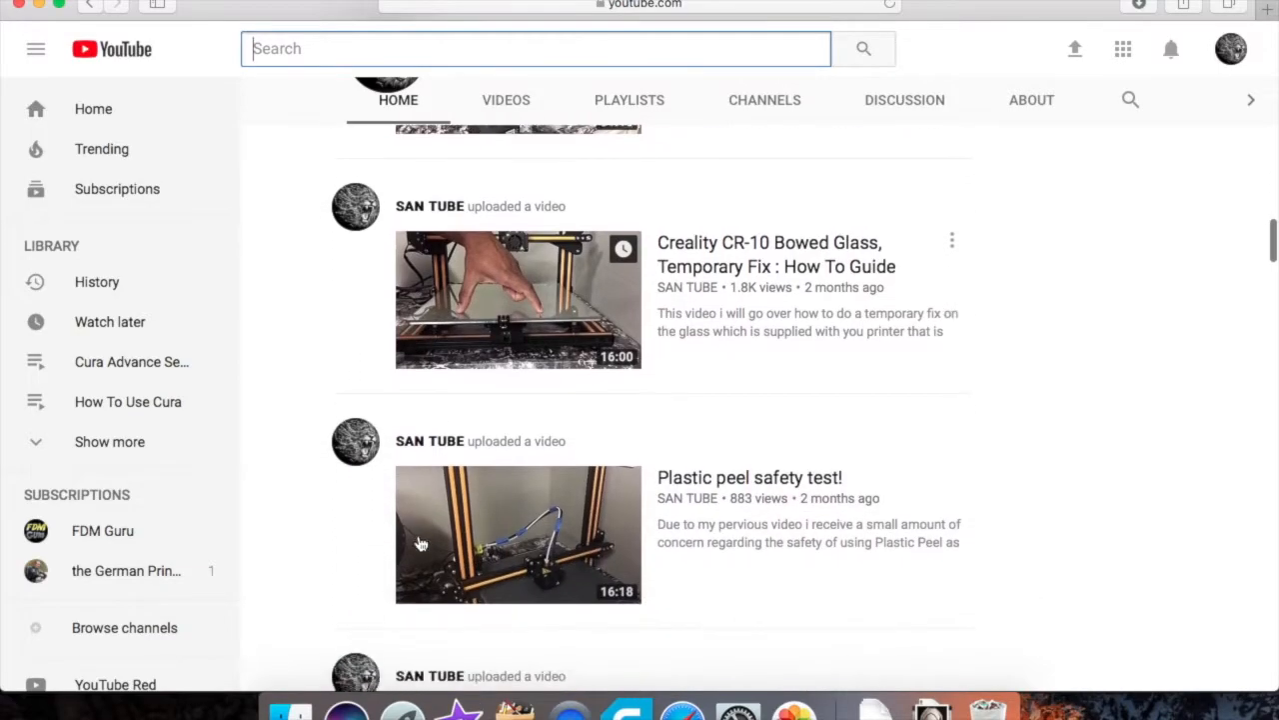
pyautogui.scroll(-3)
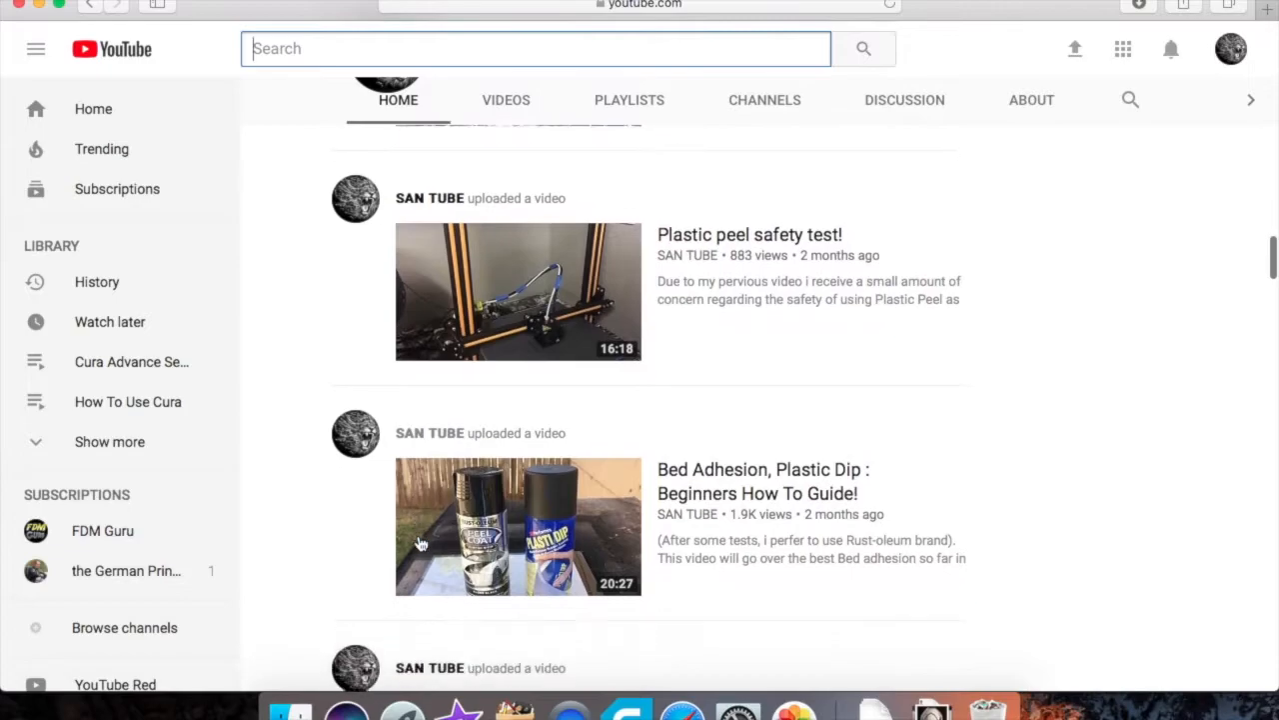
pyautogui.scroll(-3)
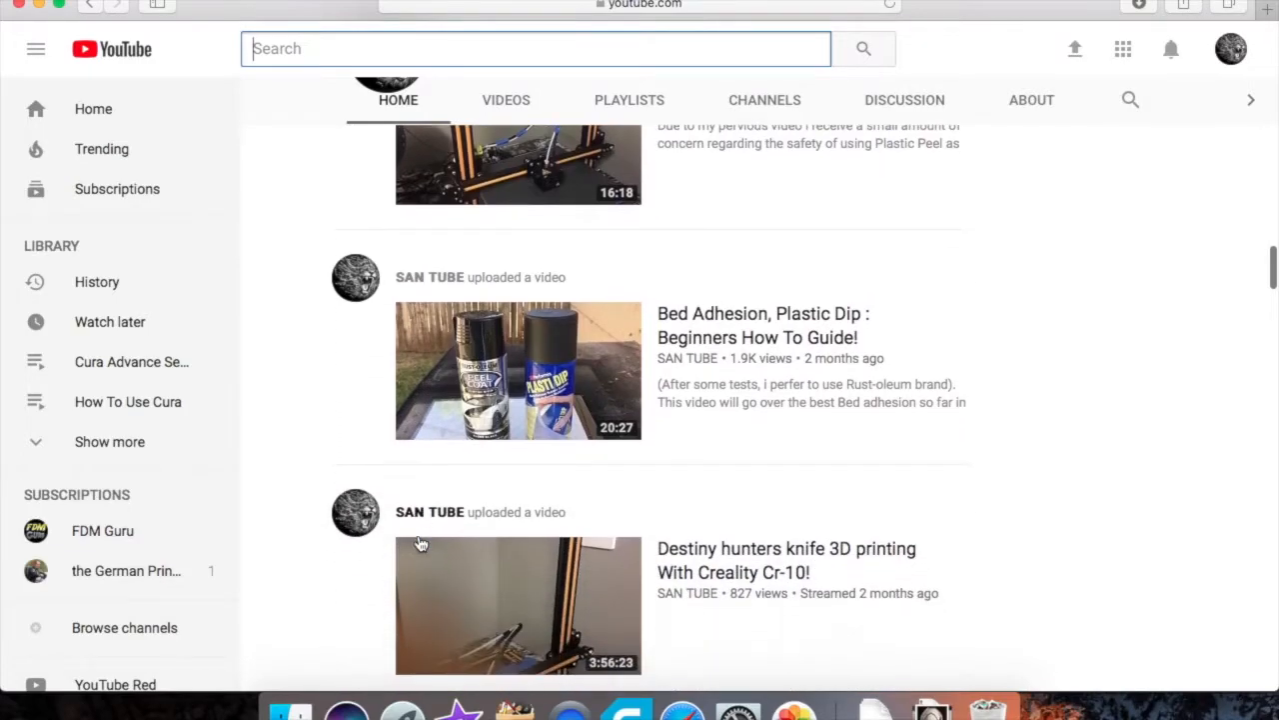
pyautogui.scroll(-3)
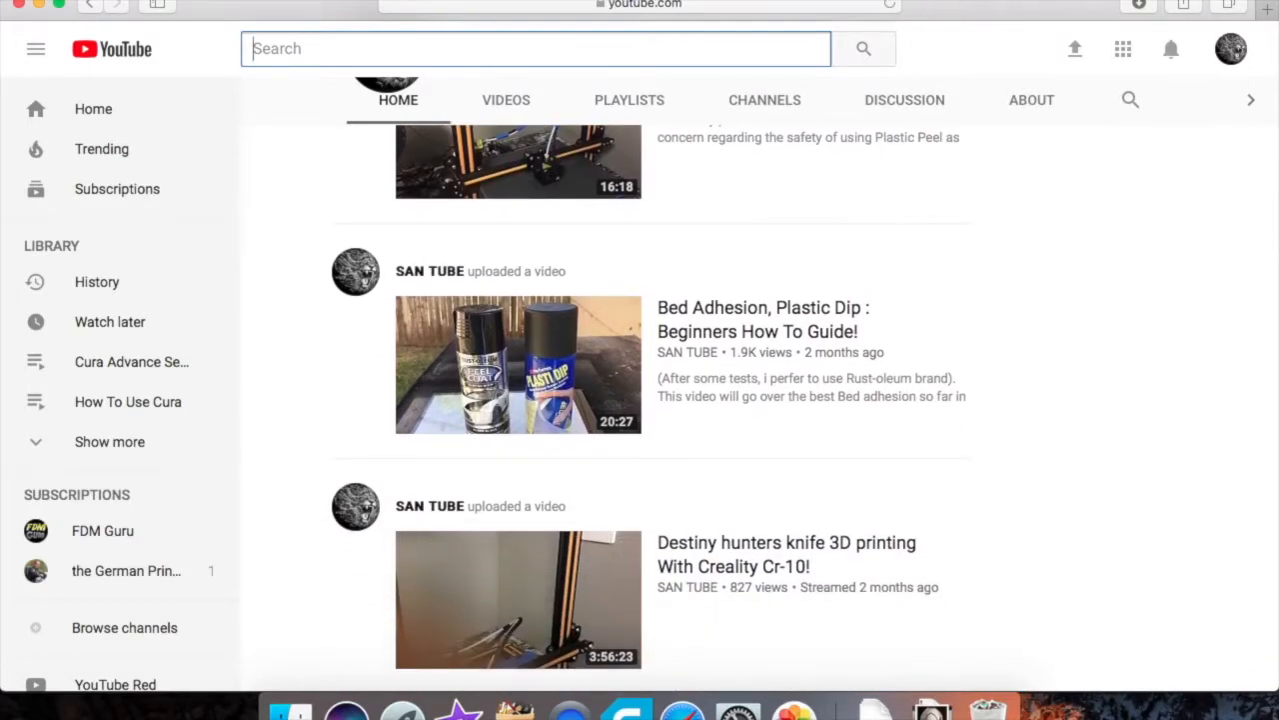